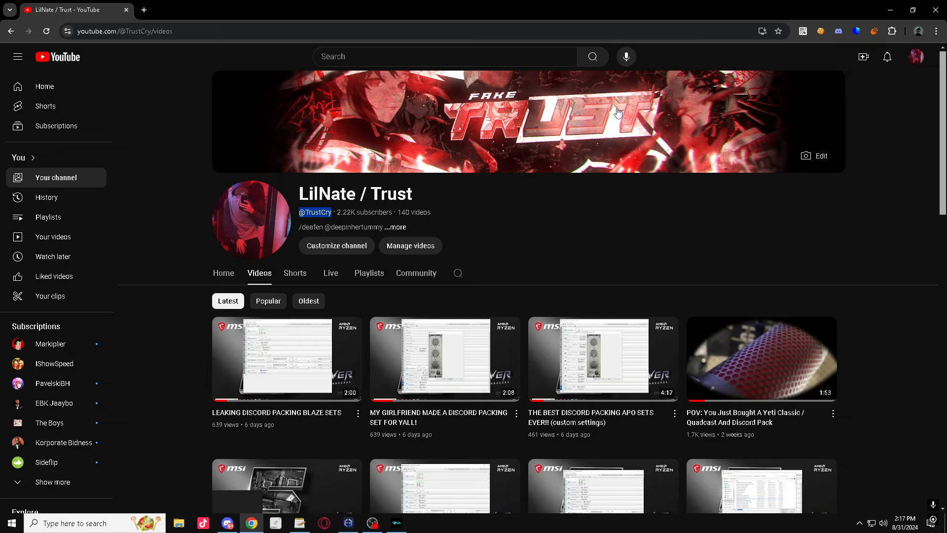
{"action": "mouse_move", "coordinate": [692, 121]}
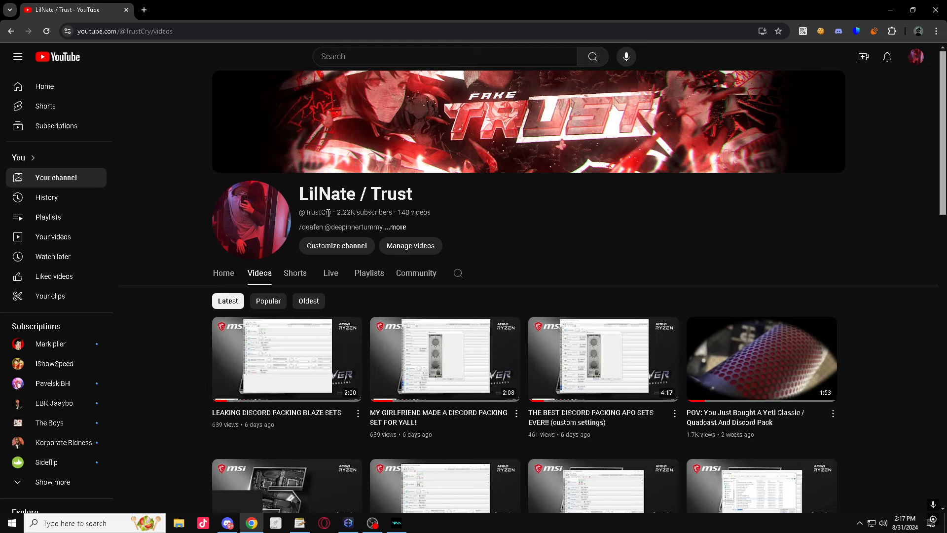
Give Jittlebang.txt a 16 dB preamp and a DeeCrystal VST plugin, then view config.txt
{"action": "left_click", "coordinate": [300, 523]}
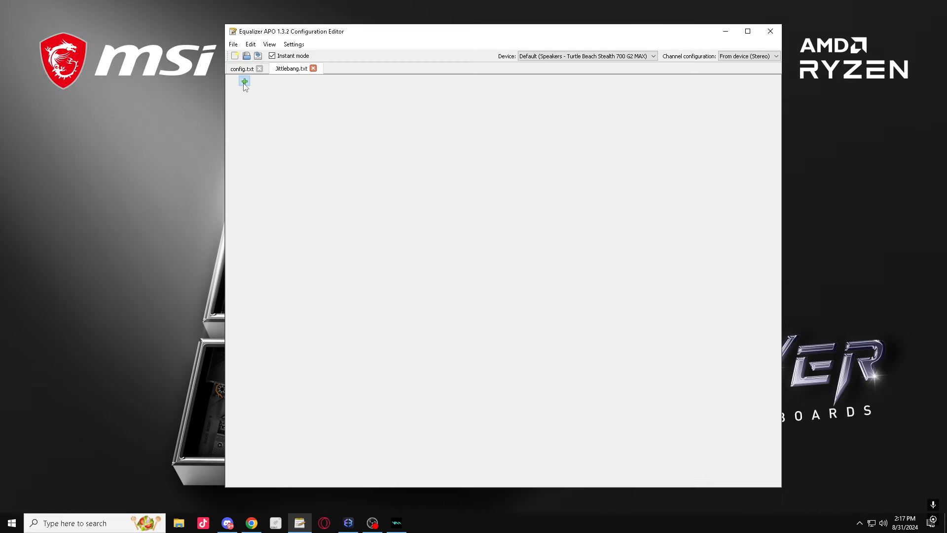
{"action": "left_click", "coordinate": [244, 82]}
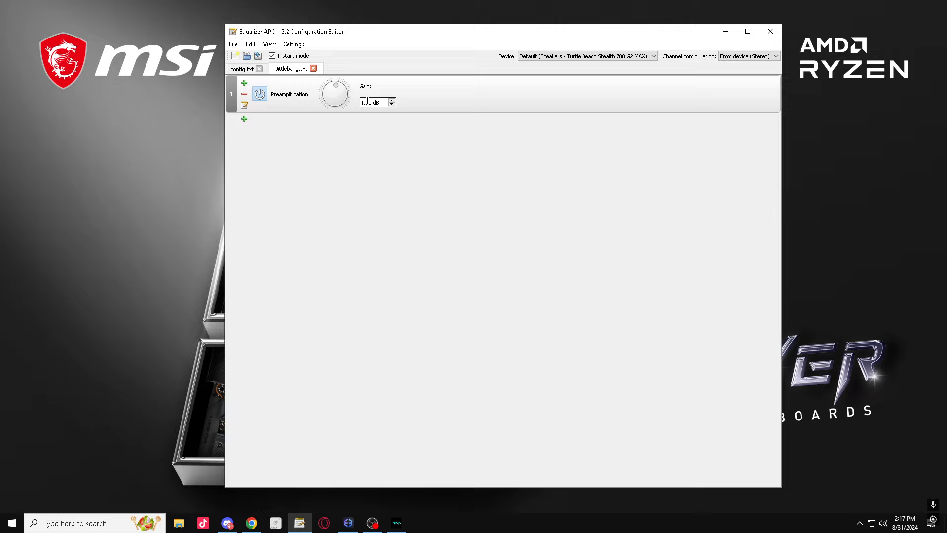
{"action": "left_click", "coordinate": [244, 118]}
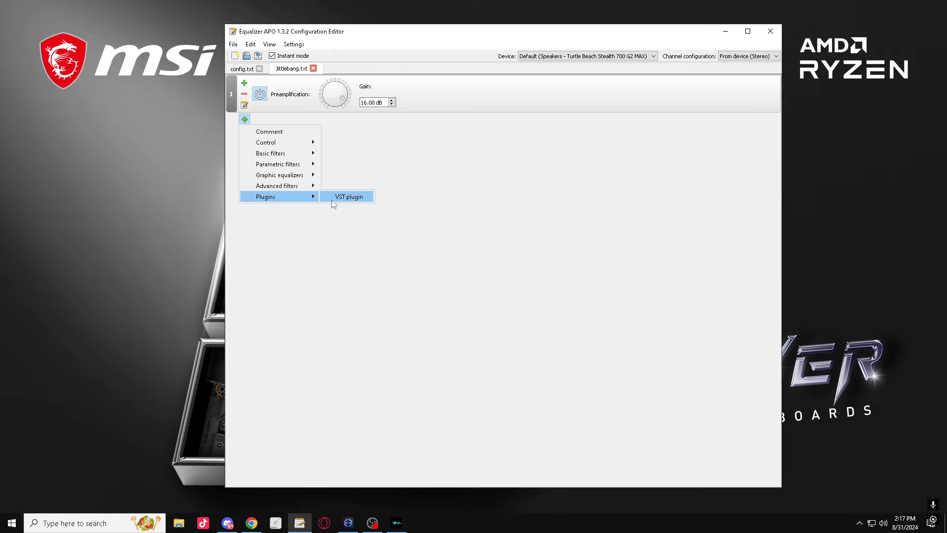
{"action": "left_click", "coordinate": [349, 197]}
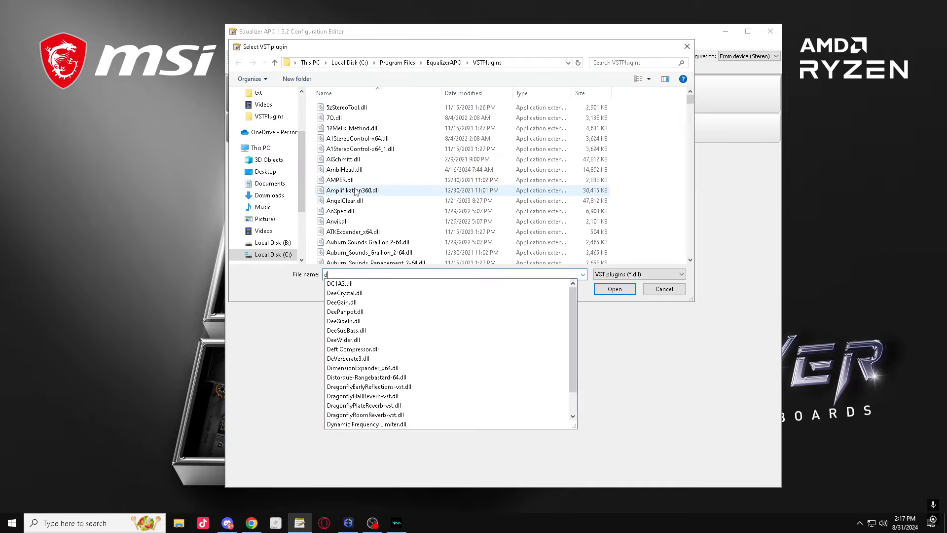
{"action": "left_click", "coordinate": [614, 288]}
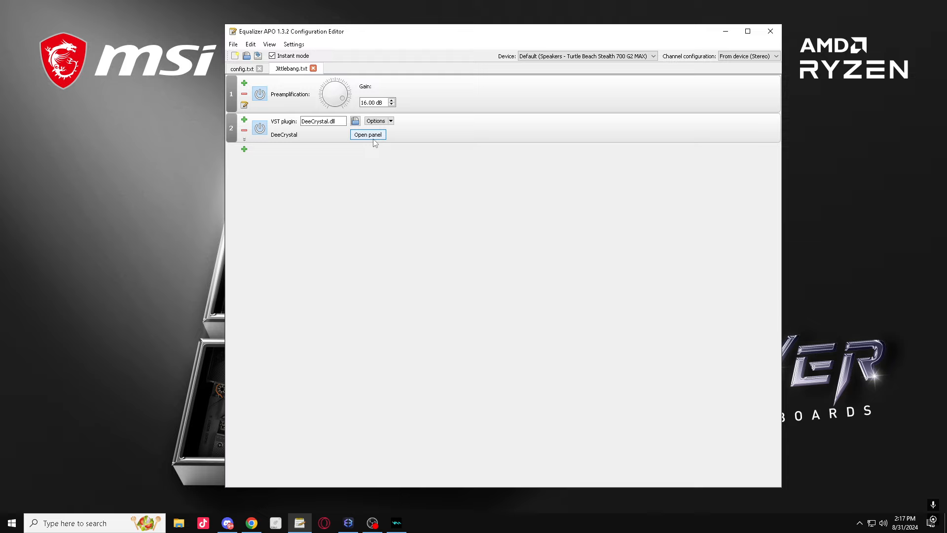
{"action": "left_click", "coordinate": [367, 134]}
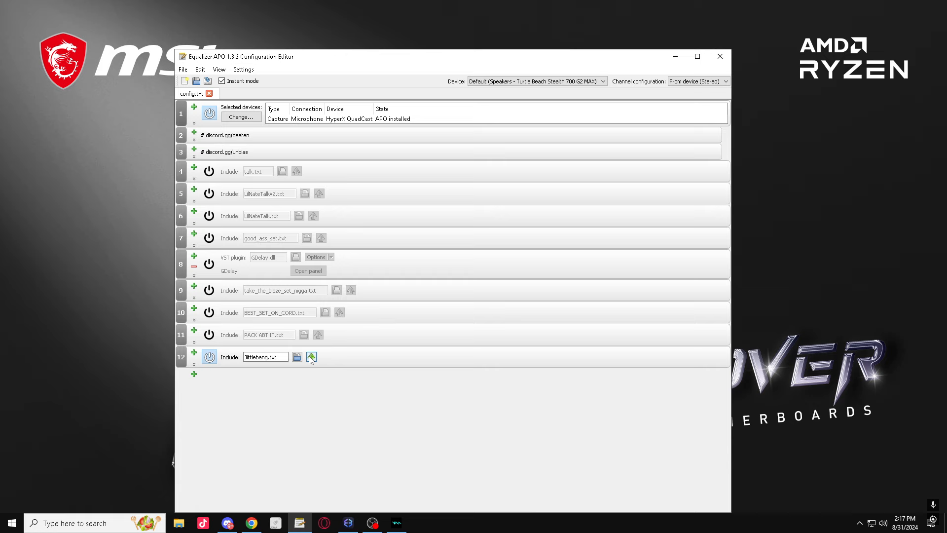
Load the Kuassa basiQ VST plugin into Jittlebang.txt's chain
{"action": "left_click", "coordinate": [311, 356]}
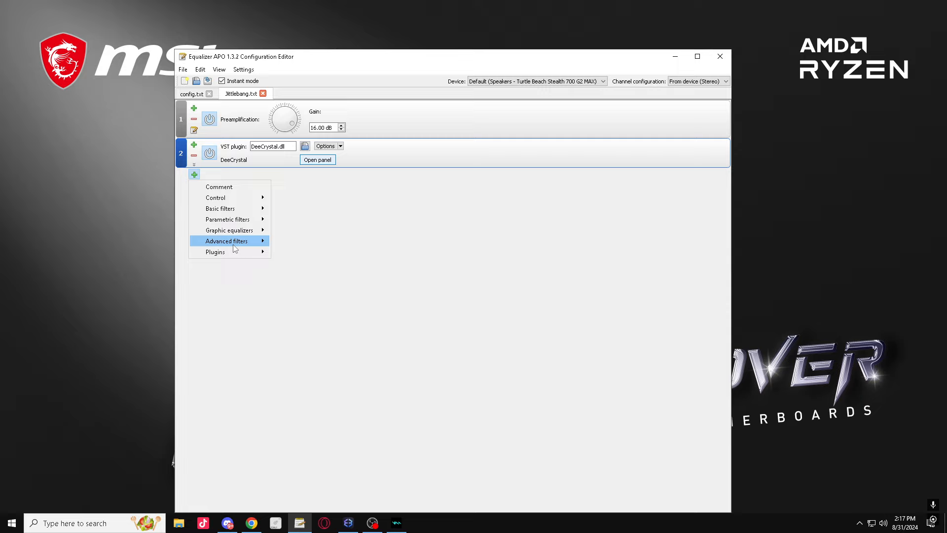
{"action": "type", "text": "bas"}
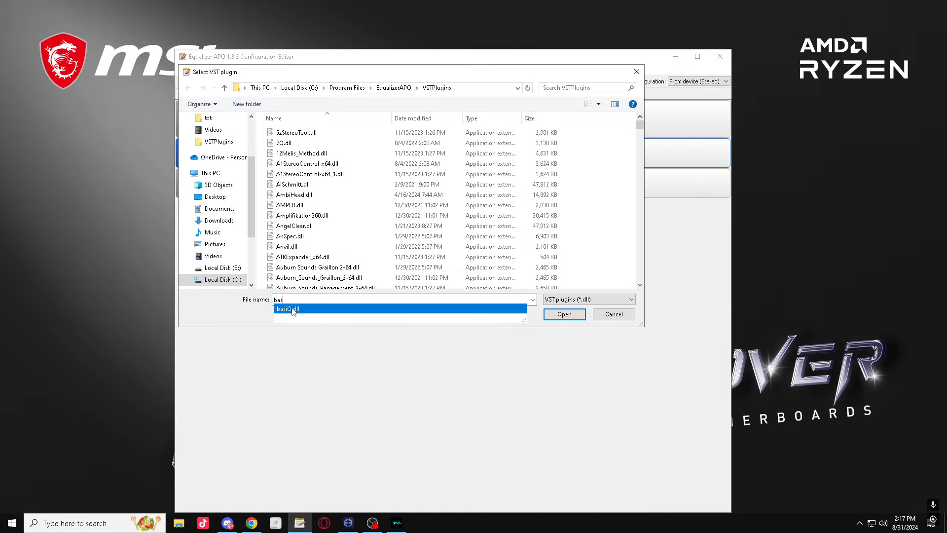
{"action": "left_click", "coordinate": [563, 314]}
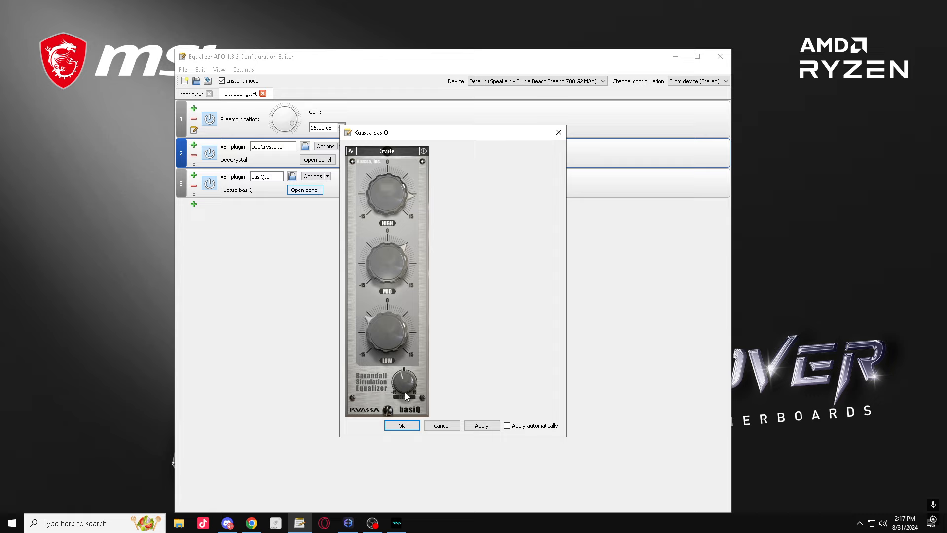
Set the basiQ plugin to the Sweet Vocal preset
{"action": "left_click", "coordinate": [401, 425]}
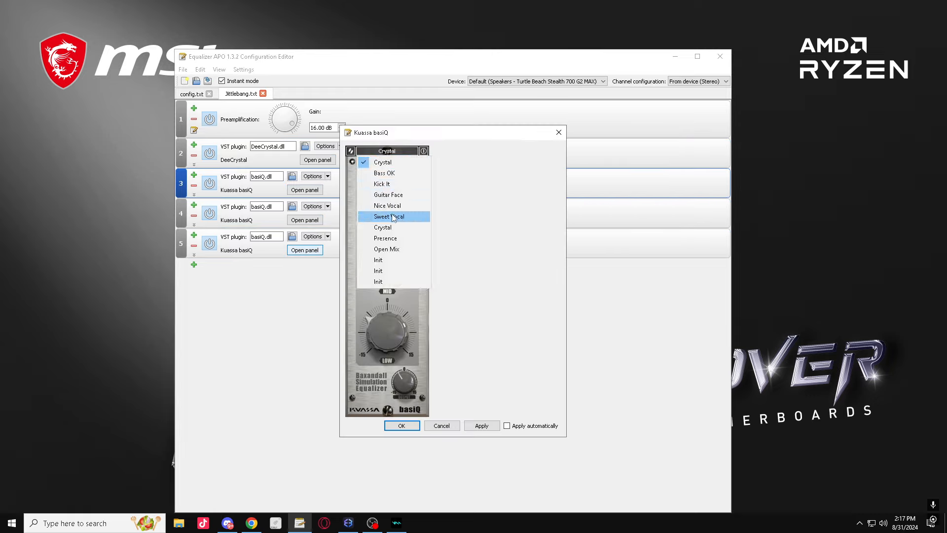
{"action": "left_click", "coordinate": [389, 216]}
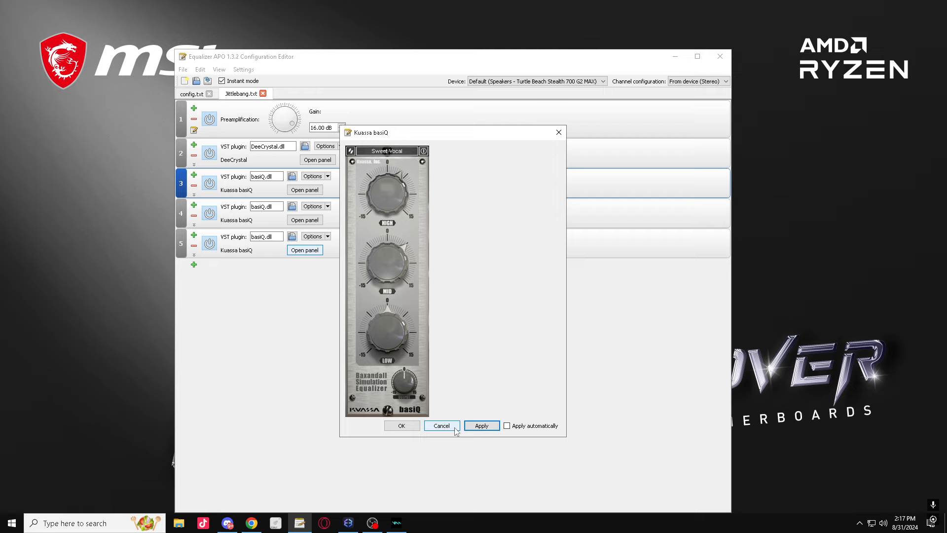
{"action": "left_click", "coordinate": [386, 150]}
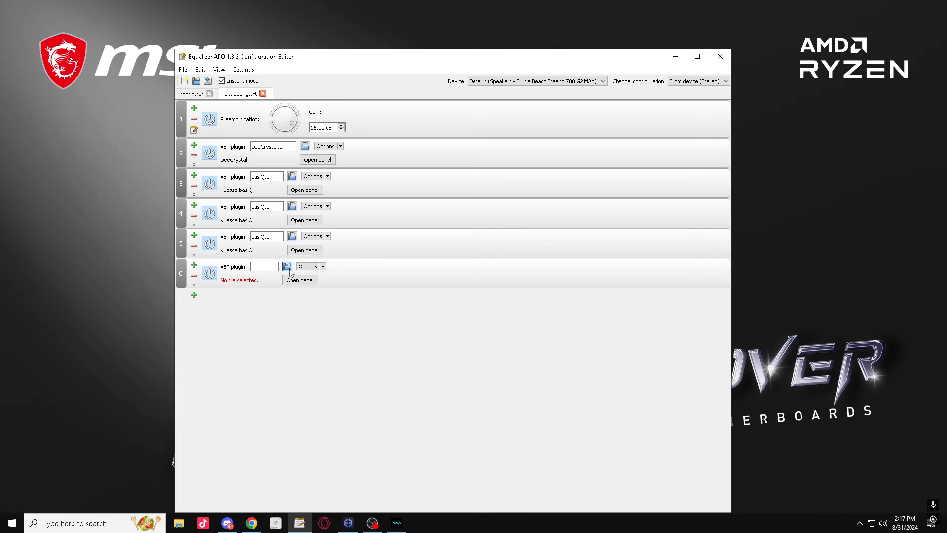
Load Wider at 54% width, add switched-off Quick Haas entries and a comment line
{"action": "left_click", "coordinate": [288, 267]}
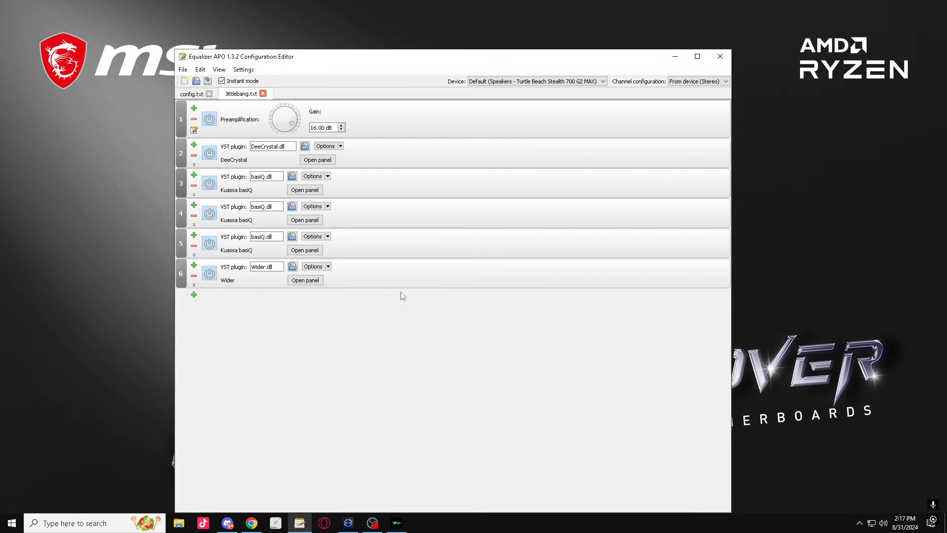
{"action": "left_click", "coordinate": [305, 279]}
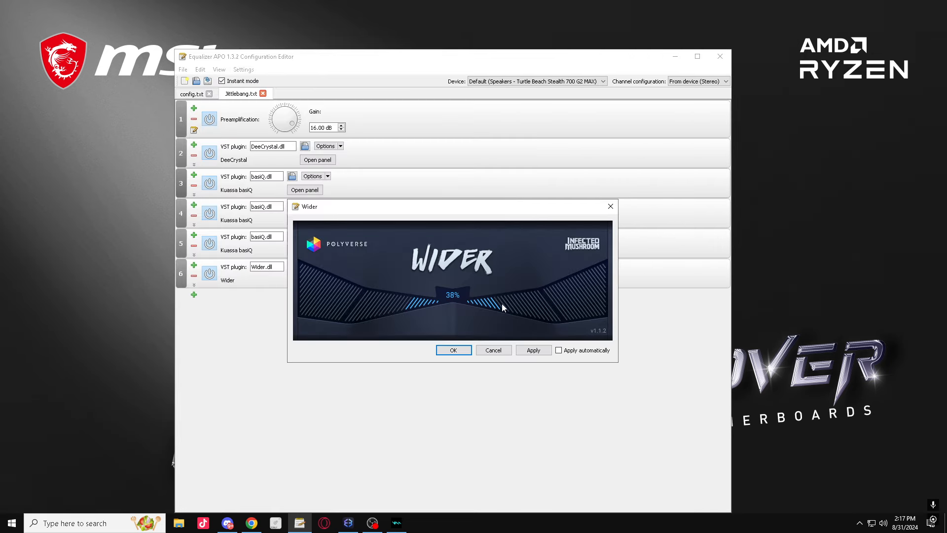
{"action": "left_click_drag", "start_coordinate": [502, 308], "coordinate": [516, 314]}
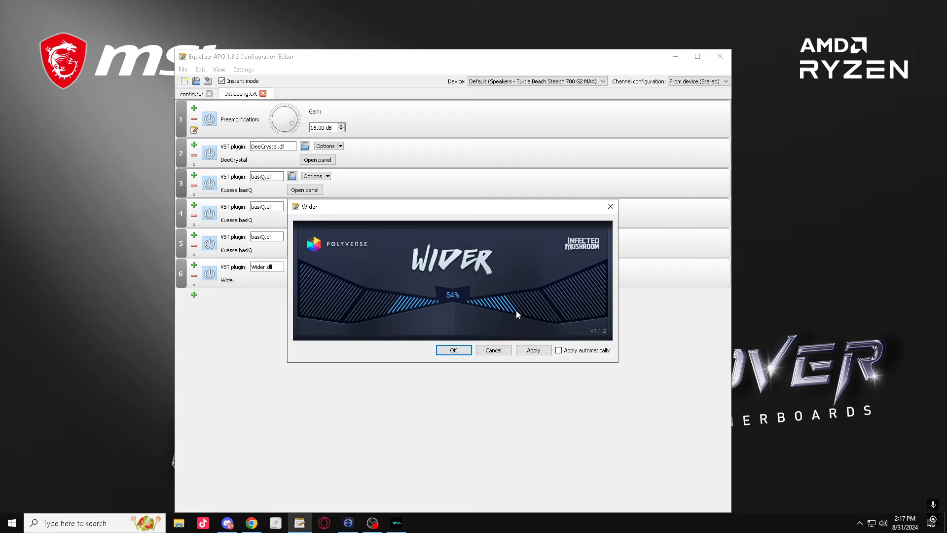
{"action": "left_click", "coordinate": [194, 295]}
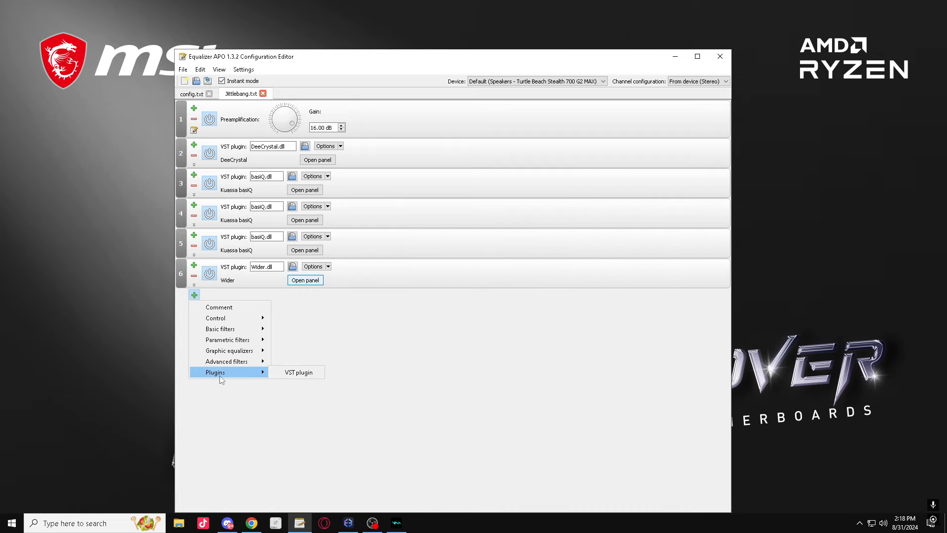
{"action": "left_click", "coordinate": [297, 371]}
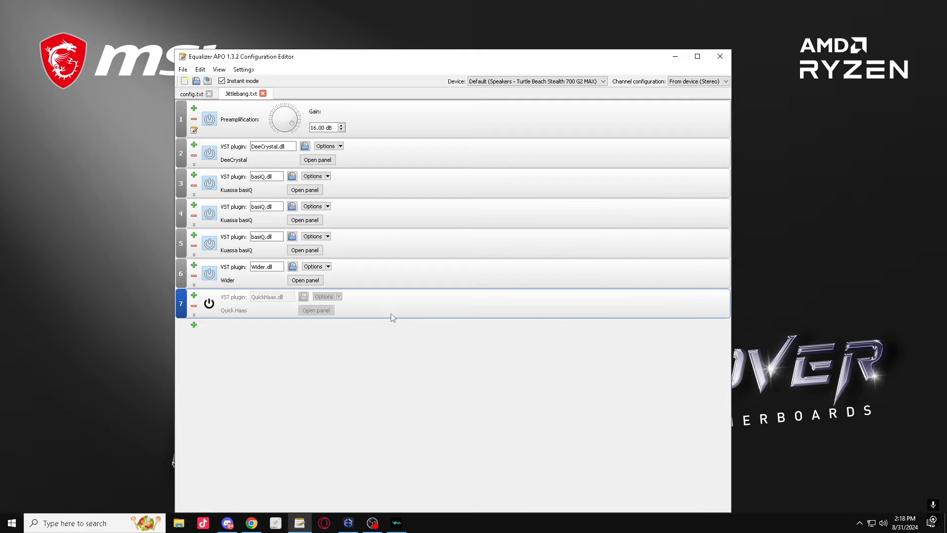
{"action": "left_click", "coordinate": [194, 296]}
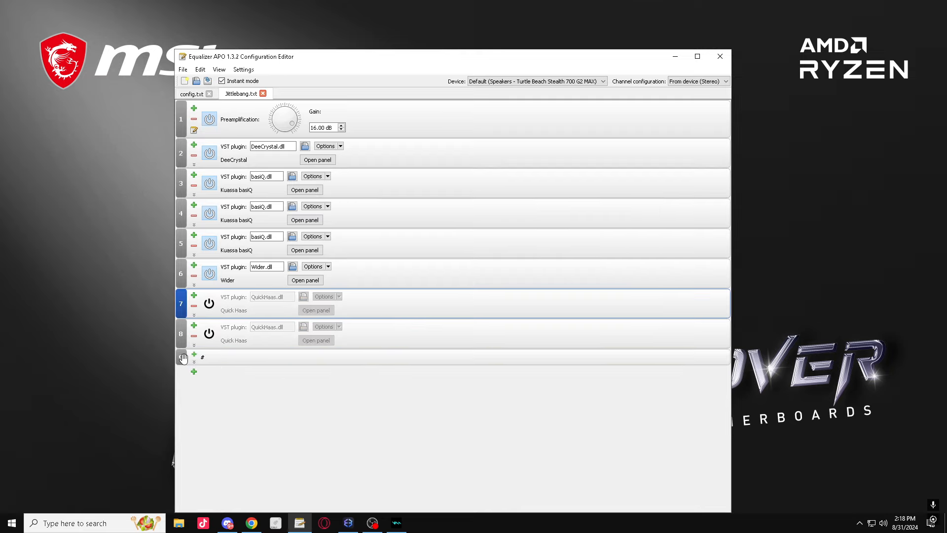
Add '# both ears', '# left ear', '# right ear' comments and enable the right-ear Quick Haas
{"action": "type", "text": "# vboth ears"}
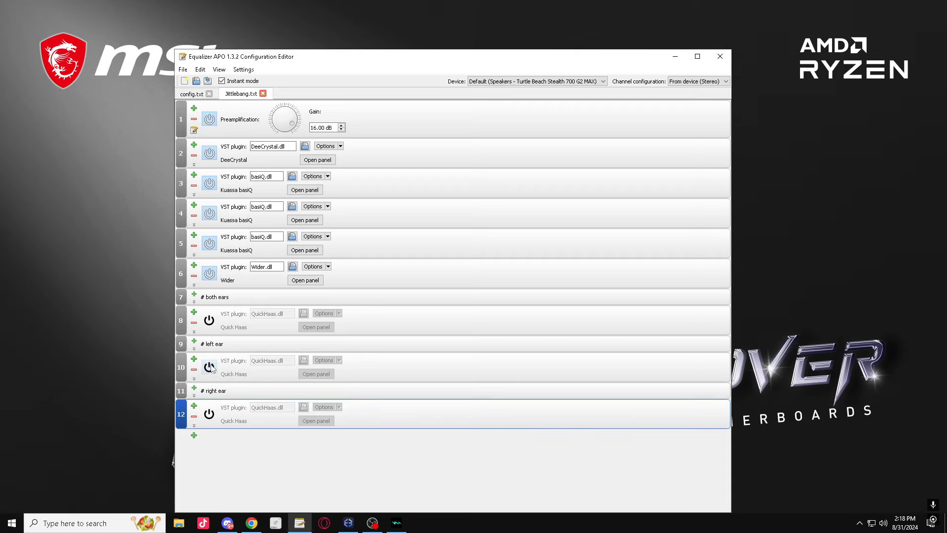
{"action": "left_click", "coordinate": [315, 373]}
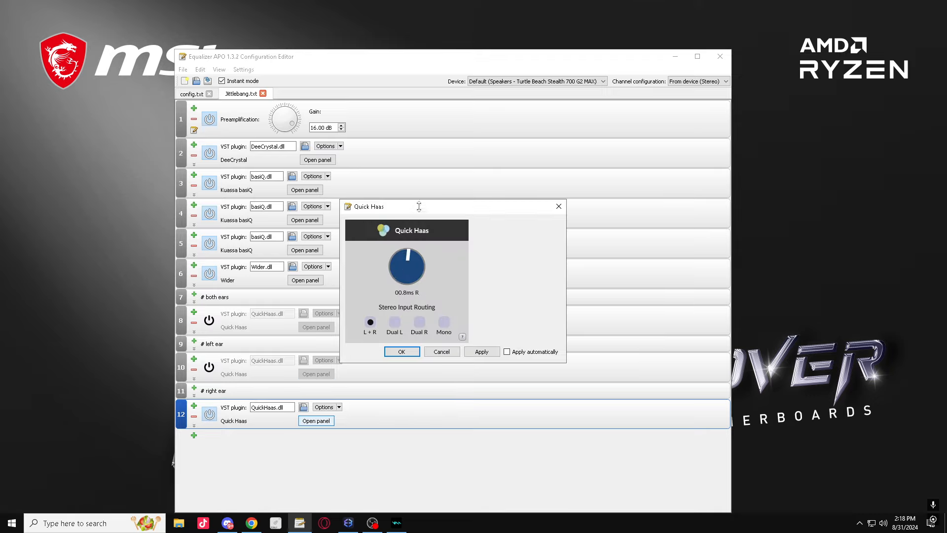
Close the Quick Haas settings and lower Wider's stereo width to 36%
{"action": "left_click", "coordinate": [481, 351]}
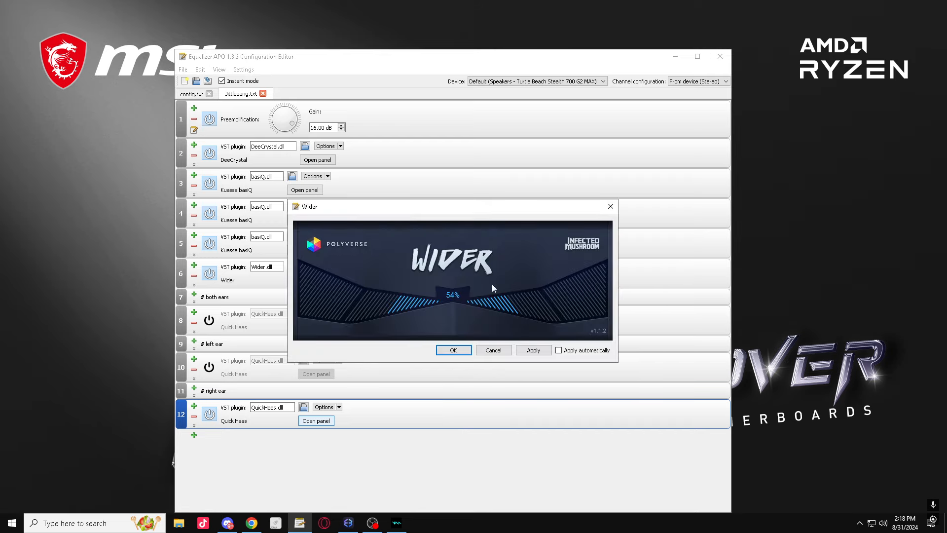
{"action": "left_click", "coordinate": [453, 349]}
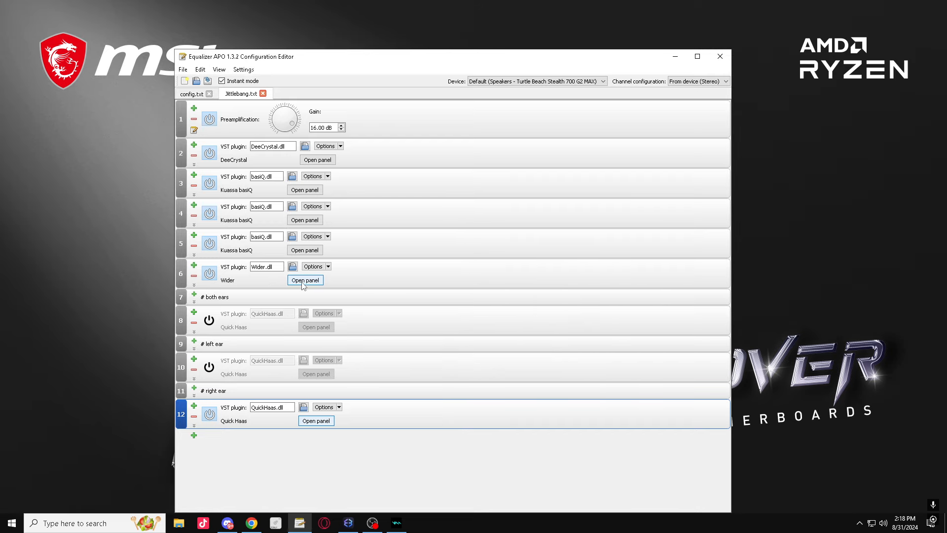
{"action": "left_click", "coordinate": [304, 279]}
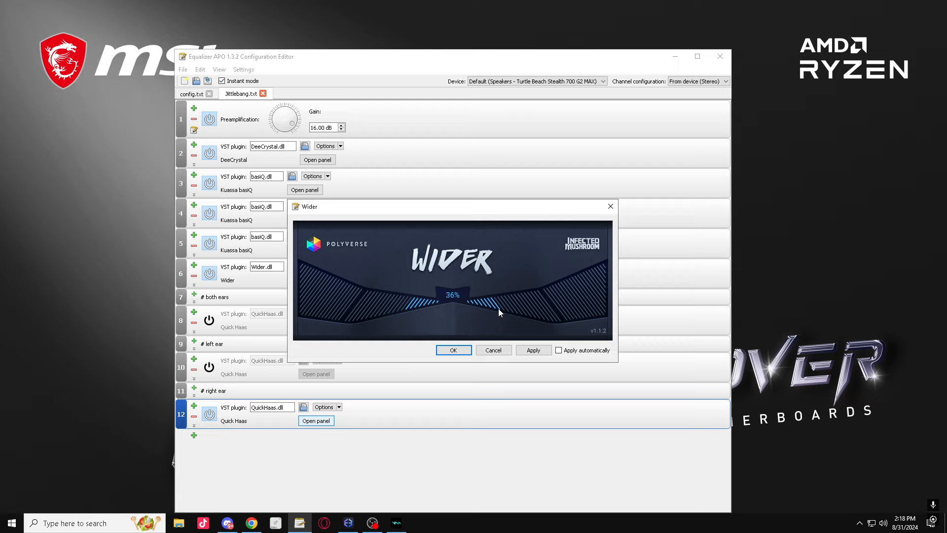
{"action": "left_click", "coordinate": [452, 349]}
{"action": "type", "text": "# WIDE"}
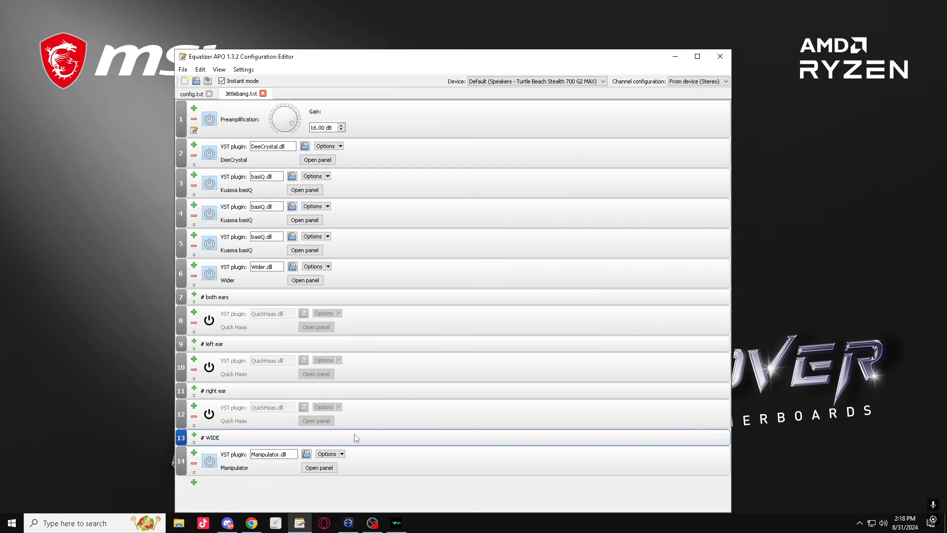
Switch off Manipulator, then add an 'IN EARS' comment and a new VST plugin row
{"action": "left_click", "coordinate": [319, 467]}
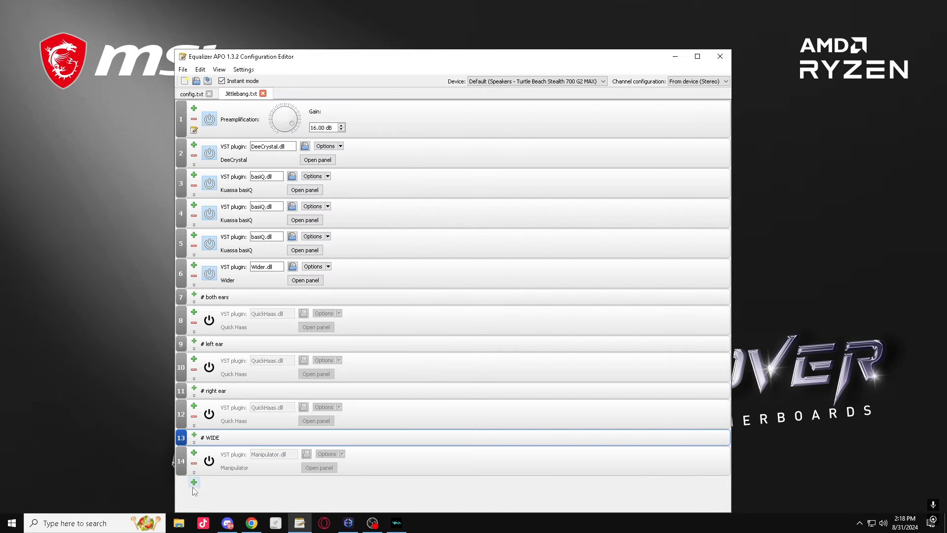
{"action": "left_click", "coordinate": [194, 481]}
{"action": "type", "text": "# IN EARS"}
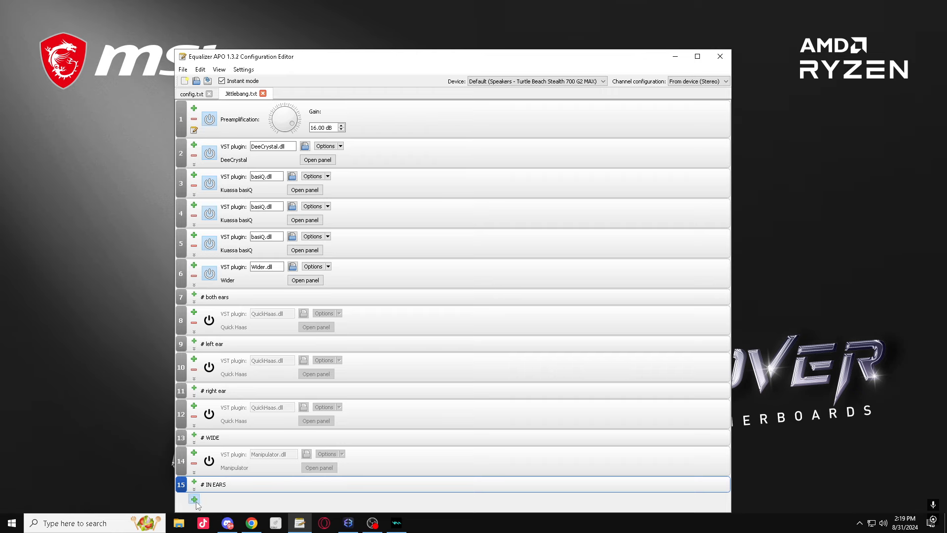
{"action": "left_click", "coordinate": [194, 499]}
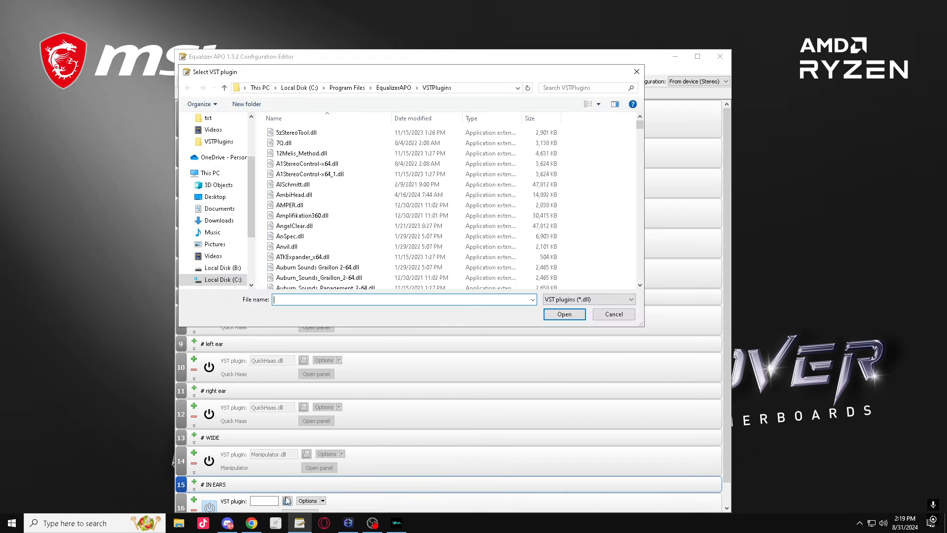
Load Panipulator 3 in demo mode and close its panel
{"action": "type", "text": "pan"}
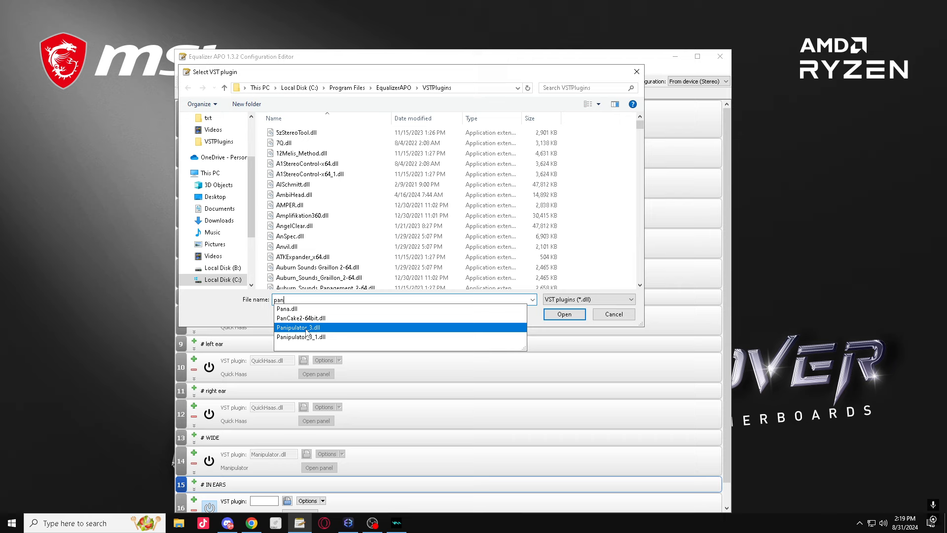
{"action": "left_click", "coordinate": [563, 314]}
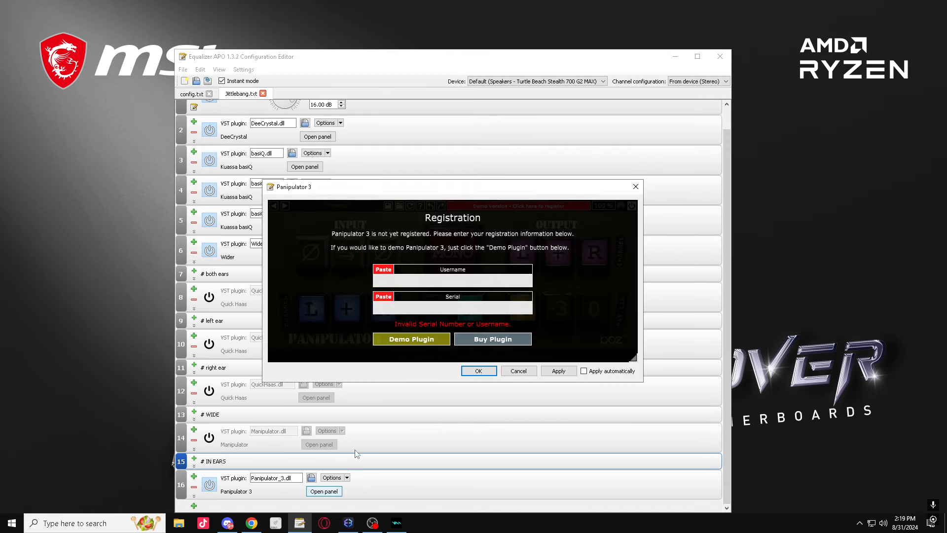
{"action": "left_click", "coordinate": [410, 338]}
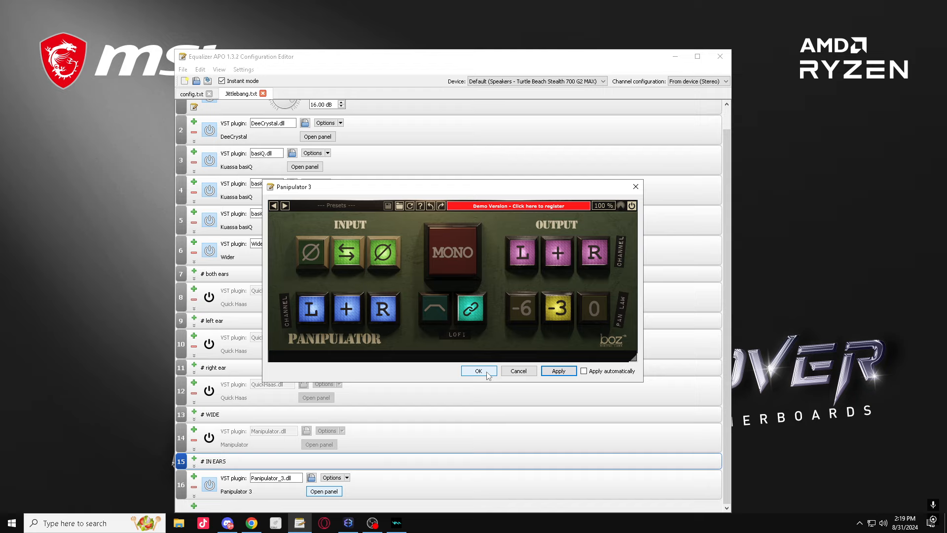
{"action": "left_click", "coordinate": [477, 370]}
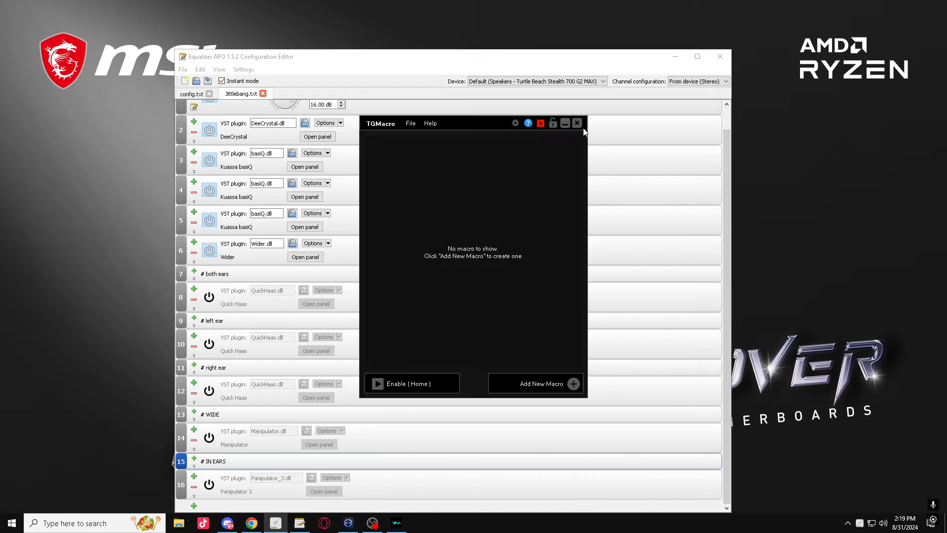
{"action": "left_click", "coordinate": [564, 123]}
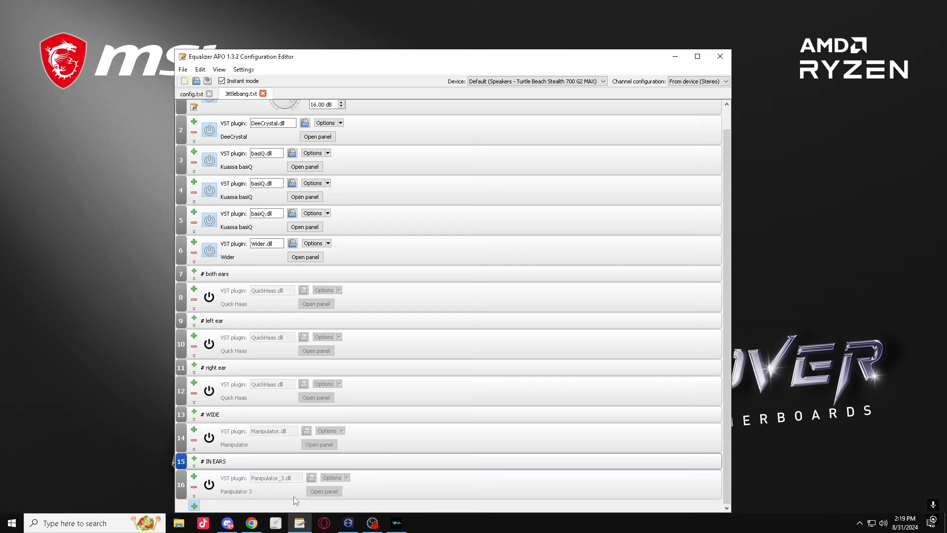
Add the ATKExpander VST plugin at the top of the chain, ahead of the 16 dB preamp
{"action": "left_click", "coordinate": [194, 506]}
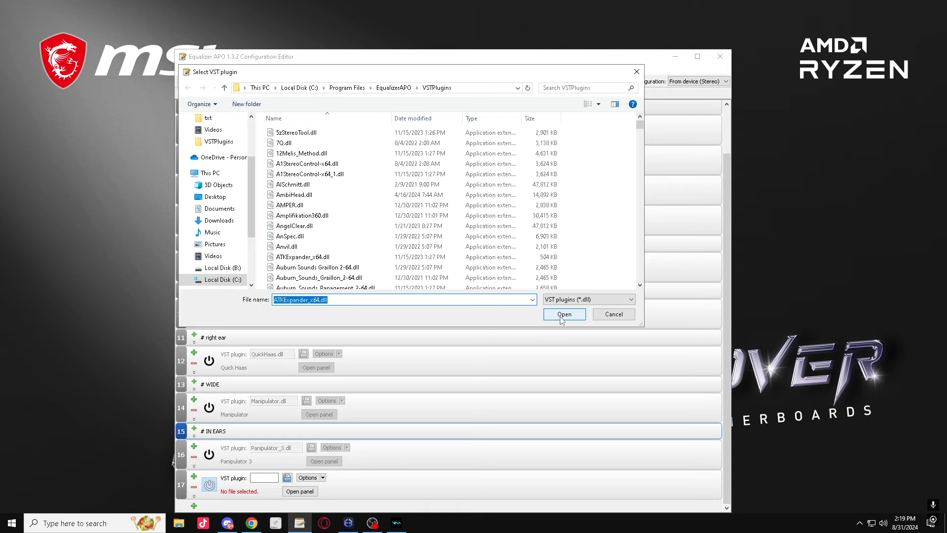
{"action": "left_click", "coordinate": [563, 314]}
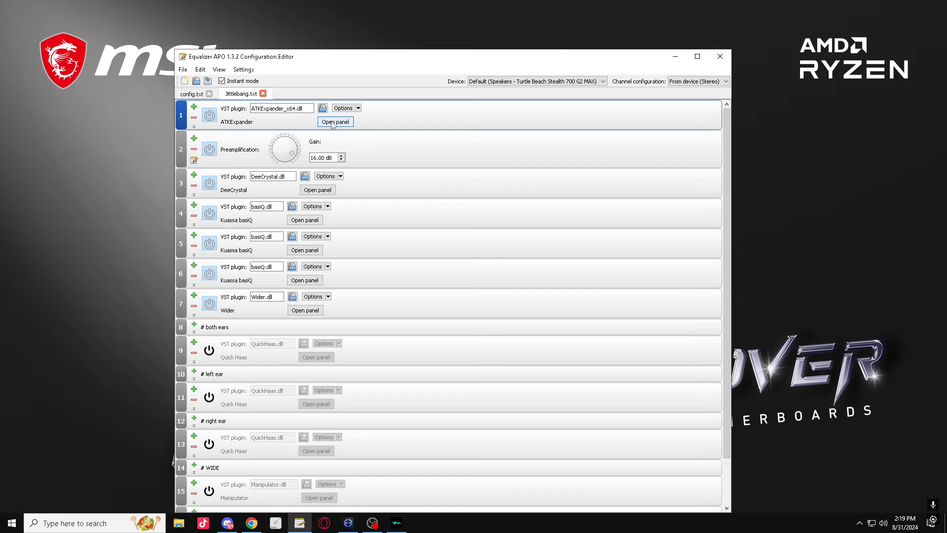
{"action": "left_click", "coordinate": [335, 121]}
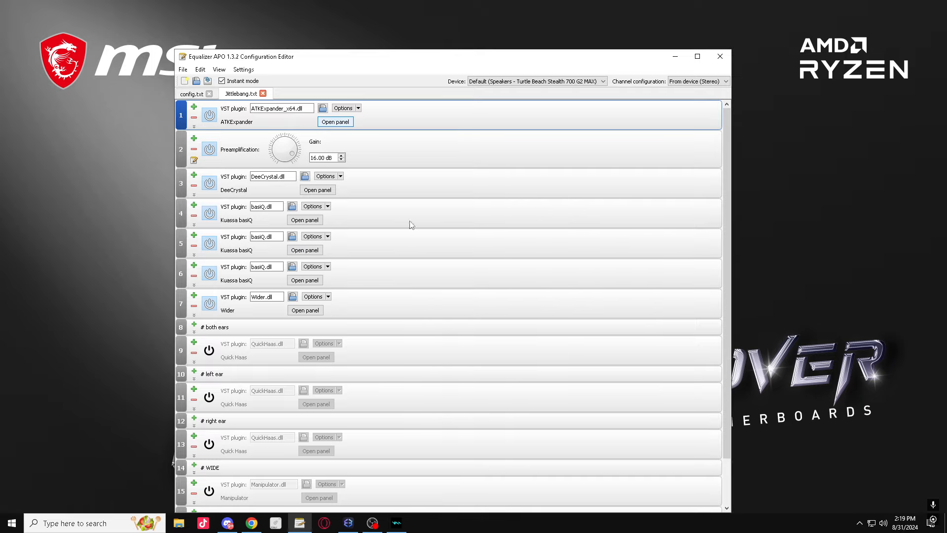
Add a high-pass filter at 60 Hz
{"action": "scroll", "scroll_direction": "down", "scroll_amount": 3}
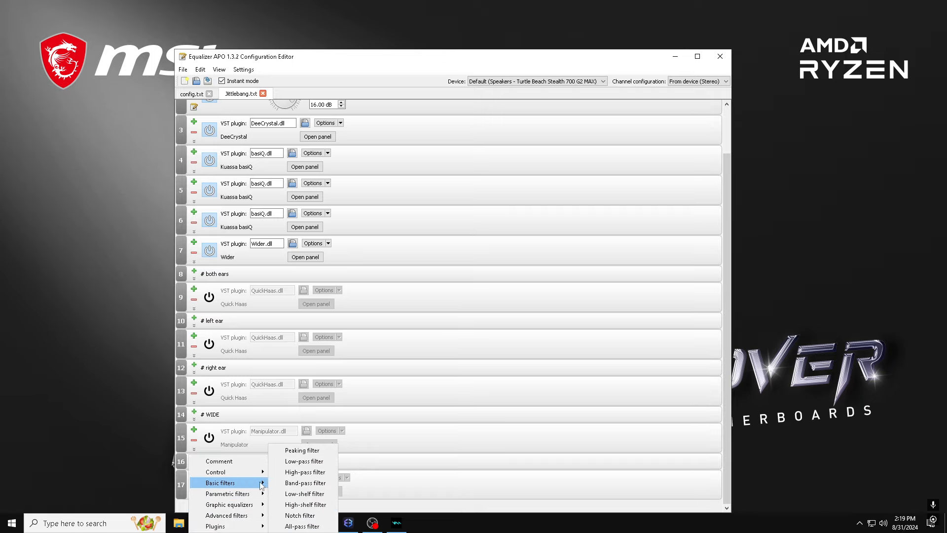
{"action": "left_click", "coordinate": [304, 471]}
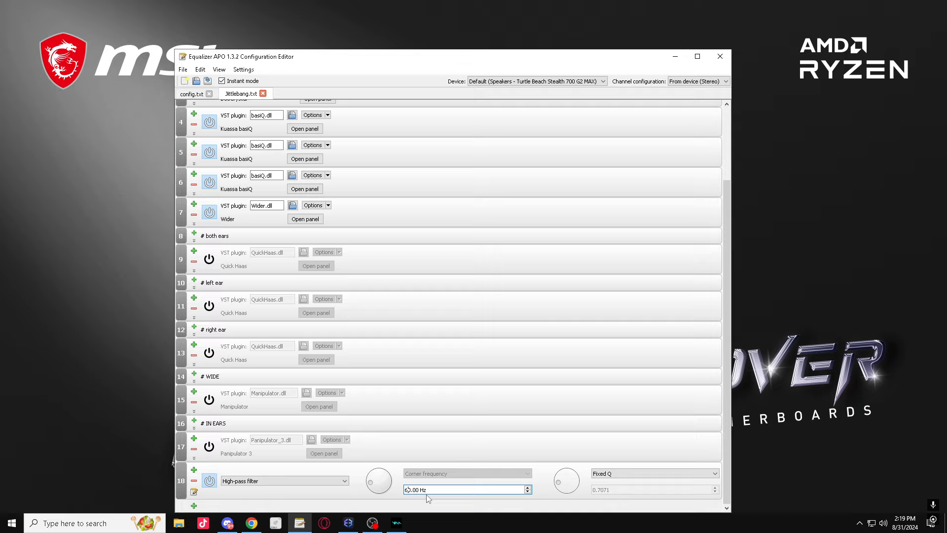
{"action": "type", "text": "60.00 Hz"}
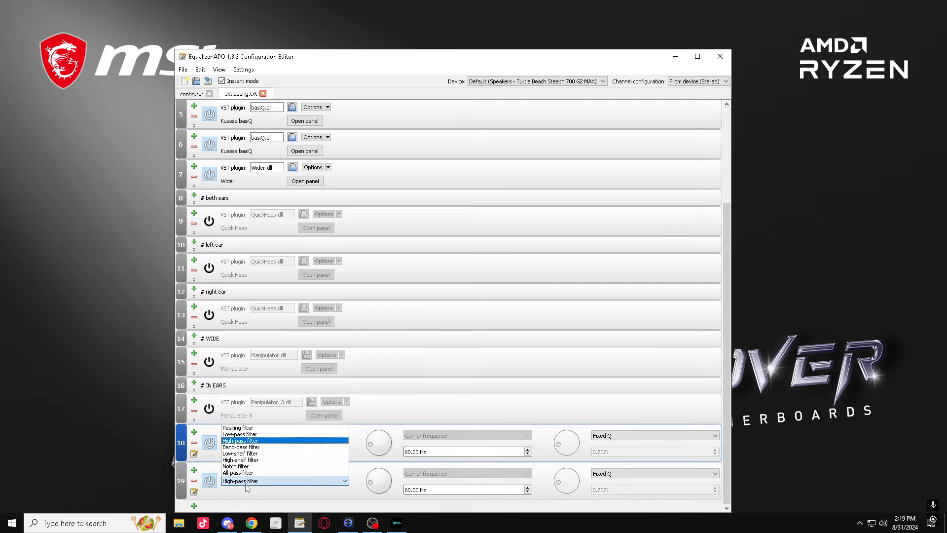
Add a 600 Hz peaking filter with 5.30 dB gain and bandwidth width mode
{"action": "left_click", "coordinate": [238, 428]}
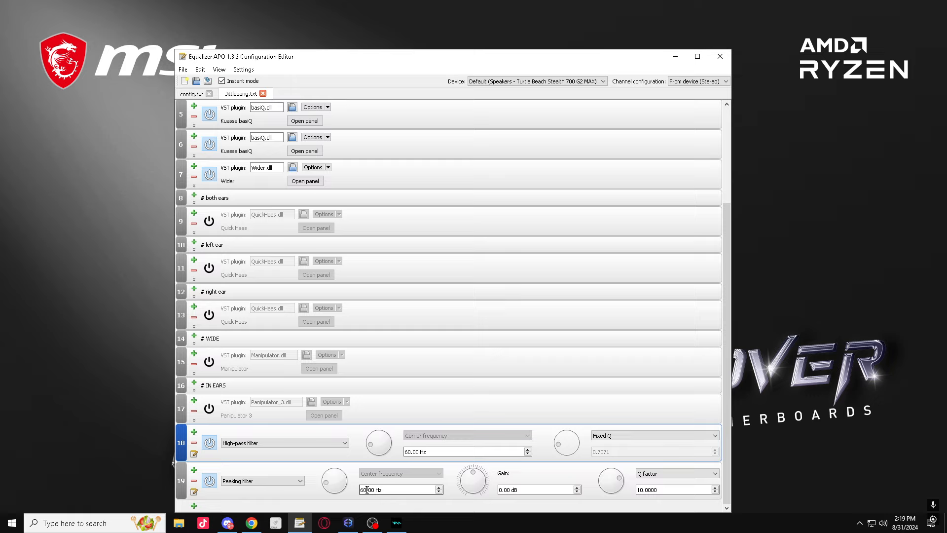
{"action": "type", "text": "600.00 Hz"}
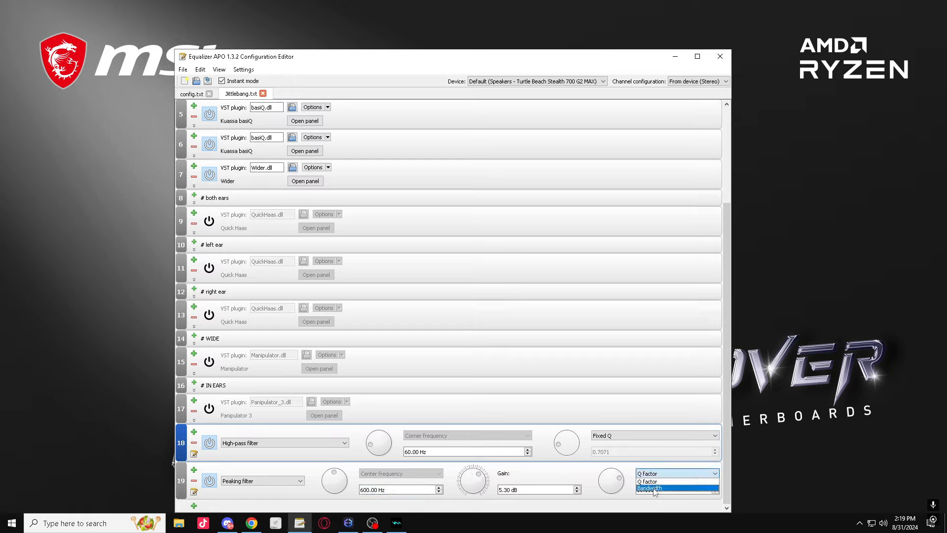
{"action": "left_click", "coordinate": [650, 488]}
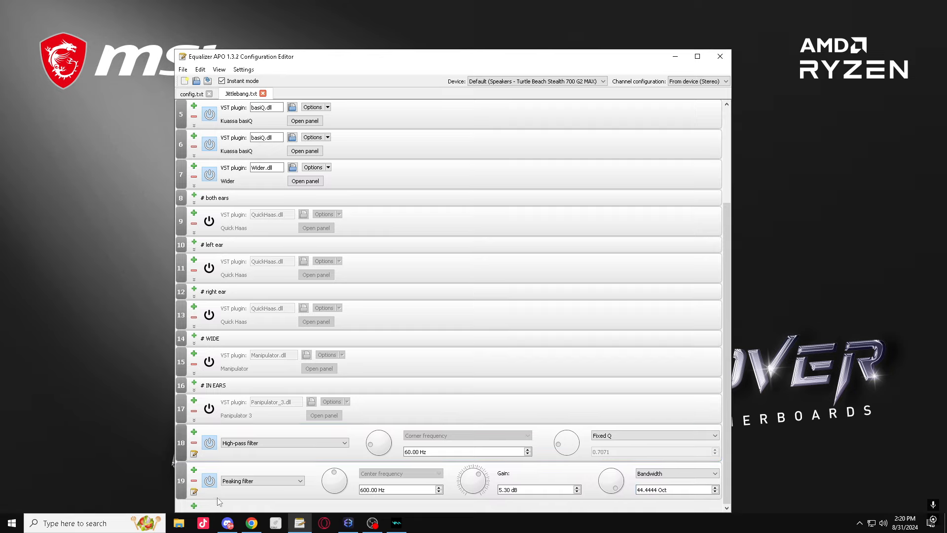
{"action": "left_click", "coordinate": [262, 480]}
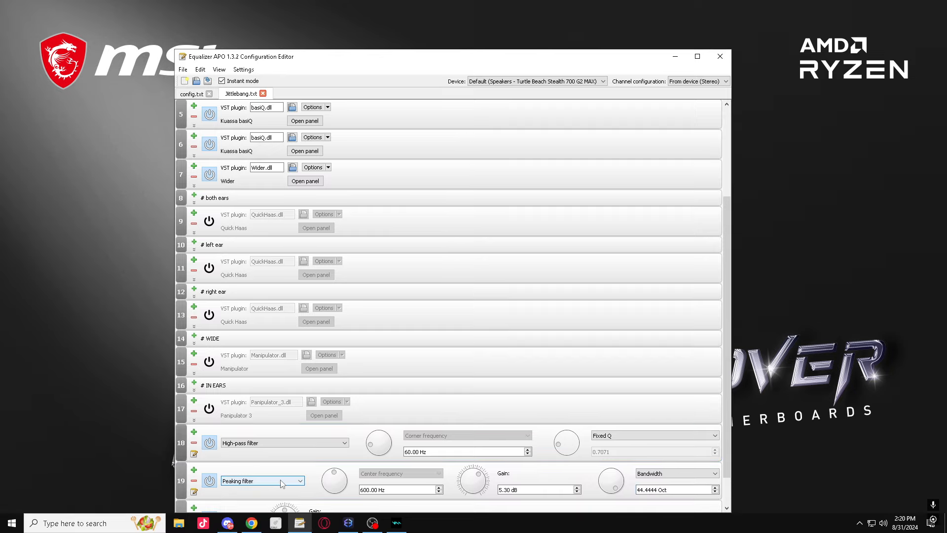
Insert Plusdistortion x64 small right after ATKExpander and open its pedal panel
{"action": "scroll", "scroll_direction": "down", "scroll_amount": 3}
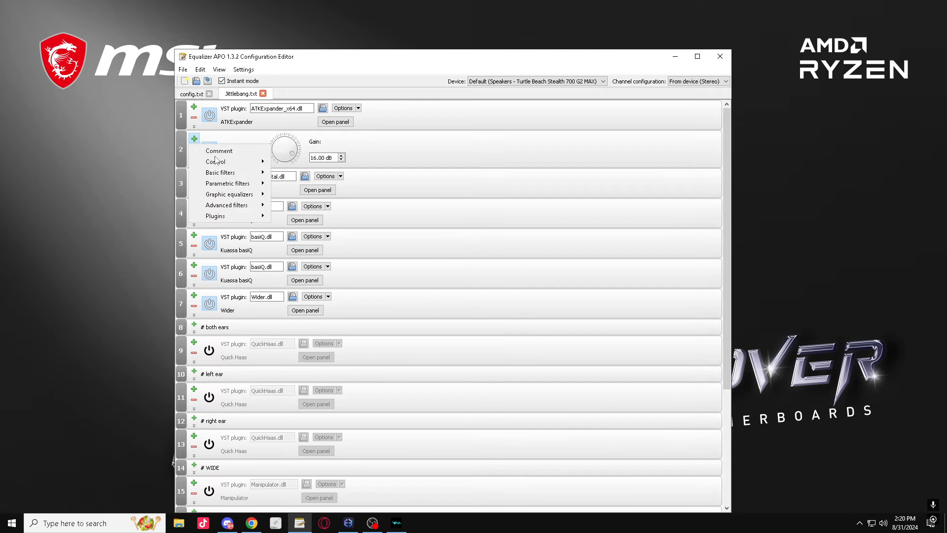
{"action": "left_click", "coordinate": [215, 215]}
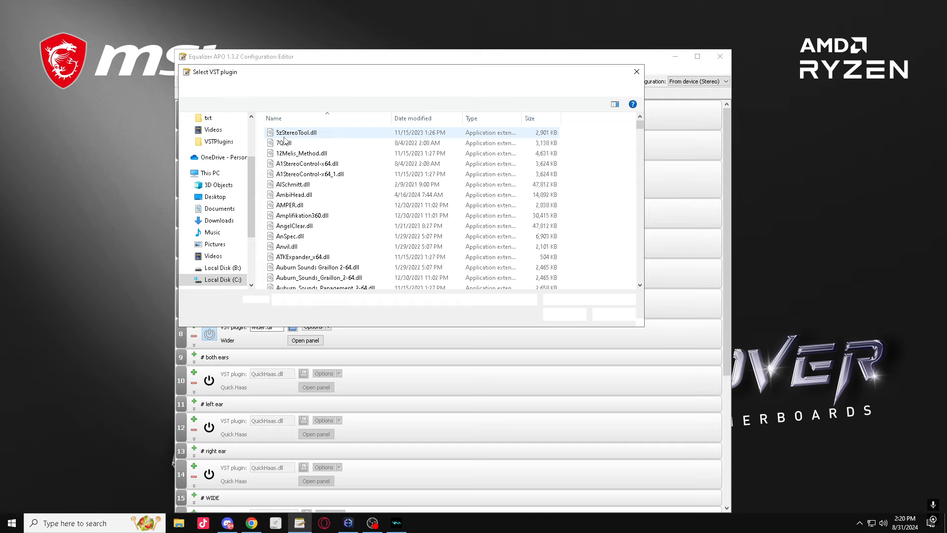
{"action": "type", "text": "pl"}
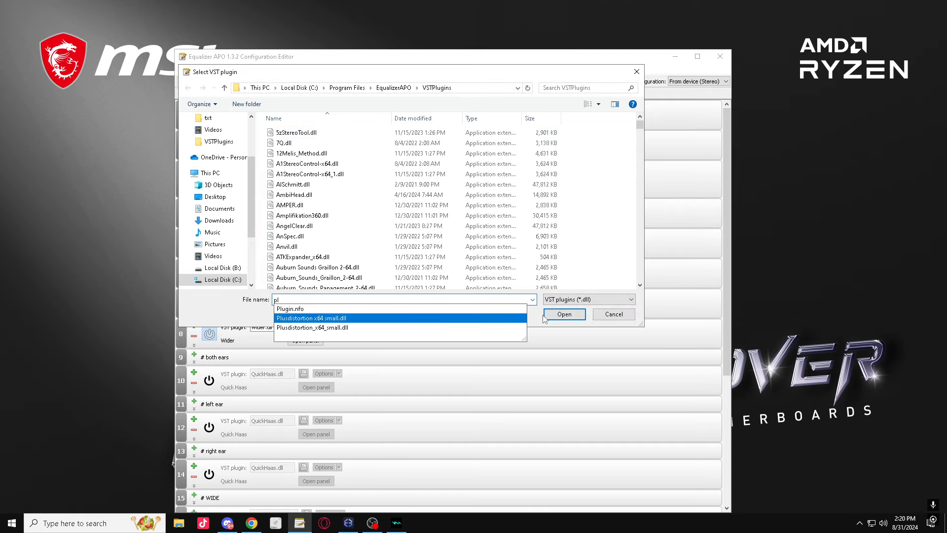
{"action": "left_click", "coordinate": [563, 314]}
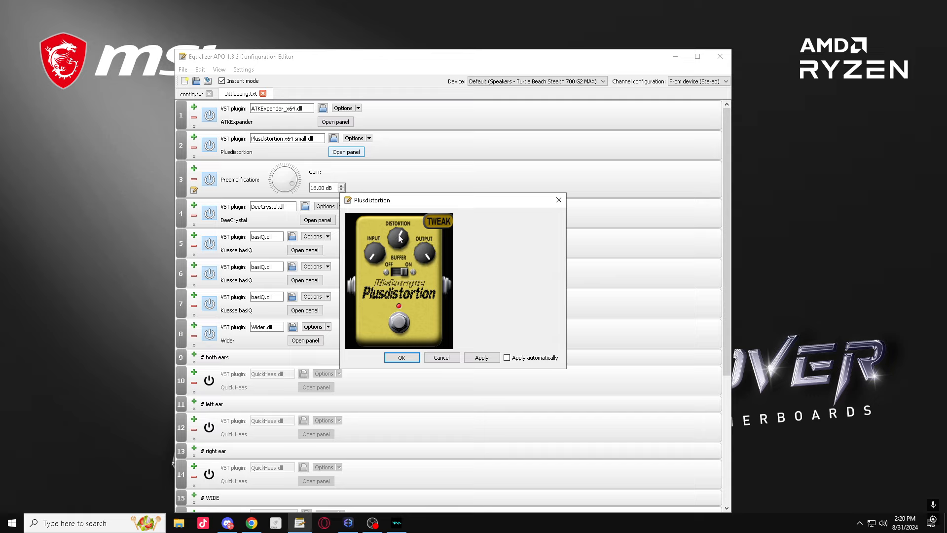
Switch the Plusdistortion pedal to its tweak view, apply the settings and confirm with OK
{"action": "left_click", "coordinate": [481, 357]}
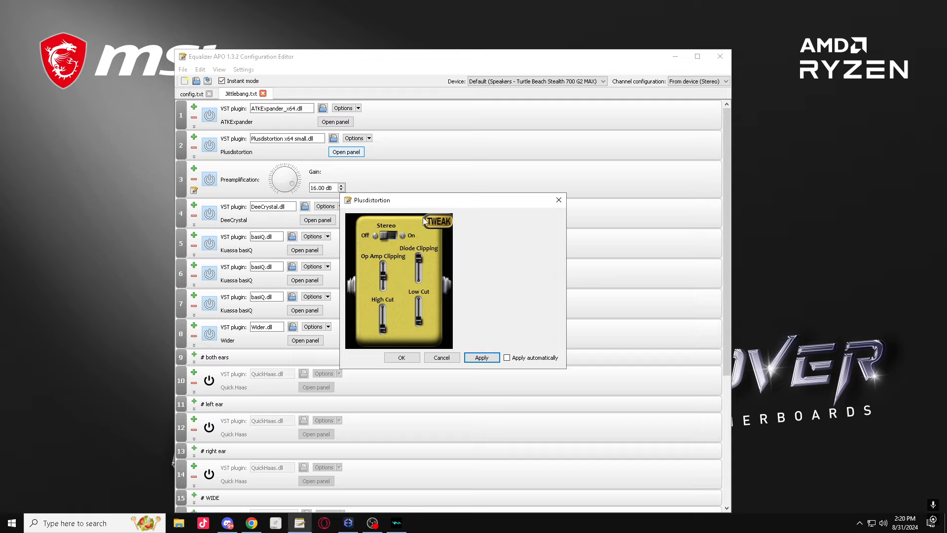
{"action": "mouse_move", "coordinate": [393, 287]}
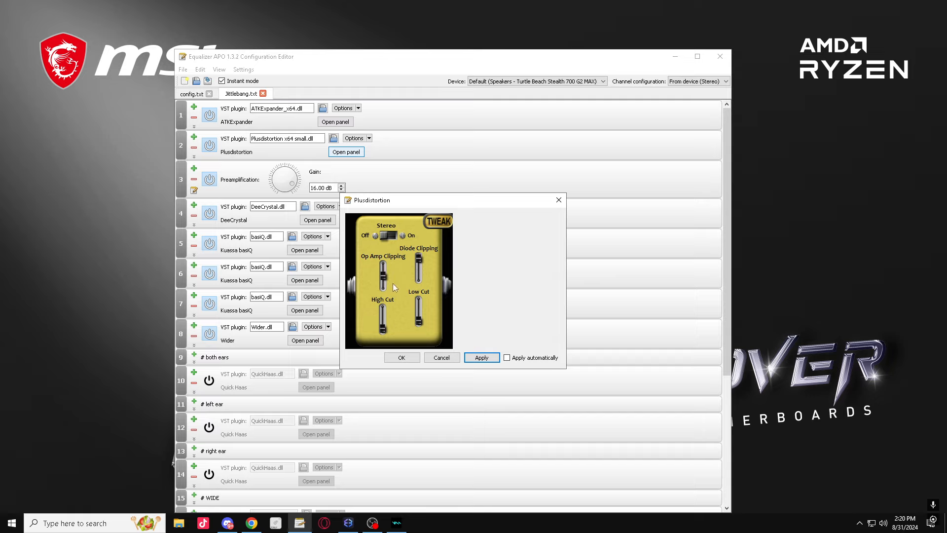
{"action": "left_click", "coordinate": [481, 357]}
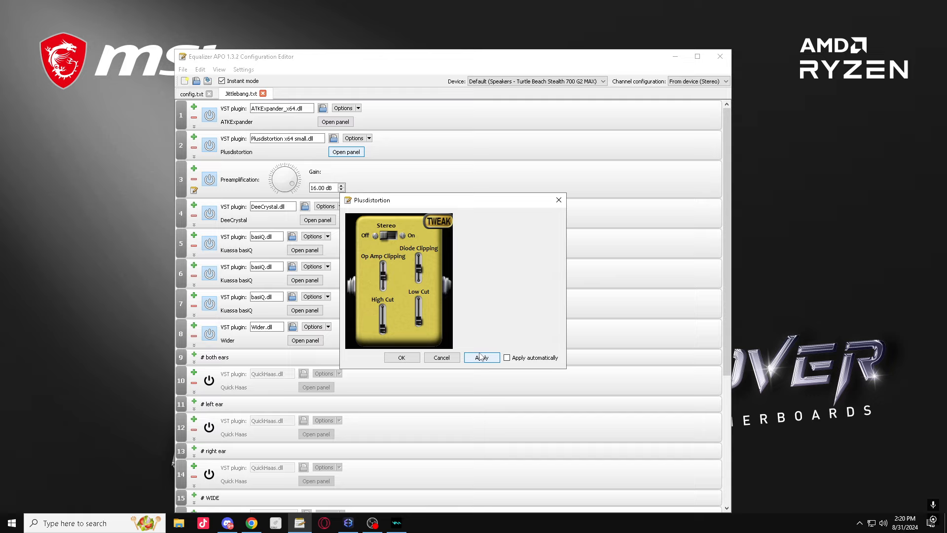
{"action": "left_click", "coordinate": [481, 357]}
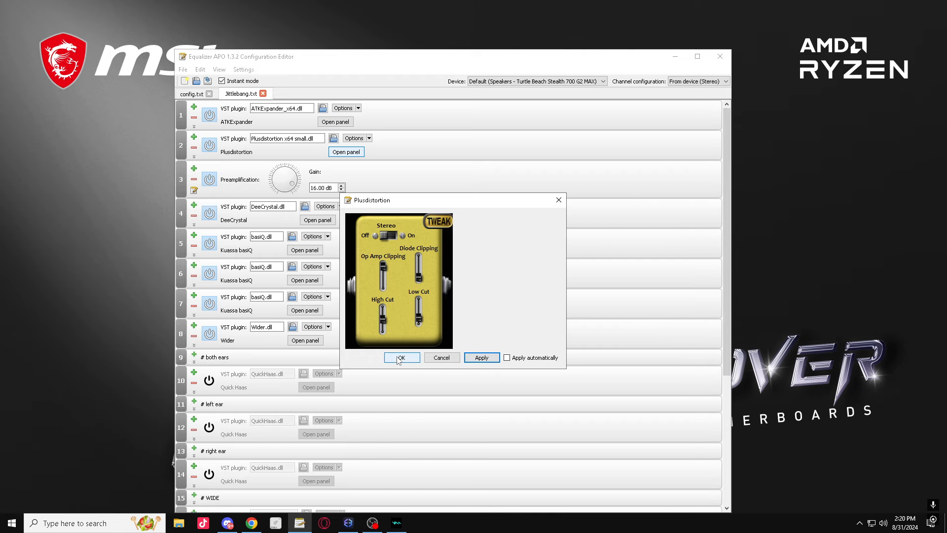
{"action": "left_click", "coordinate": [401, 357]}
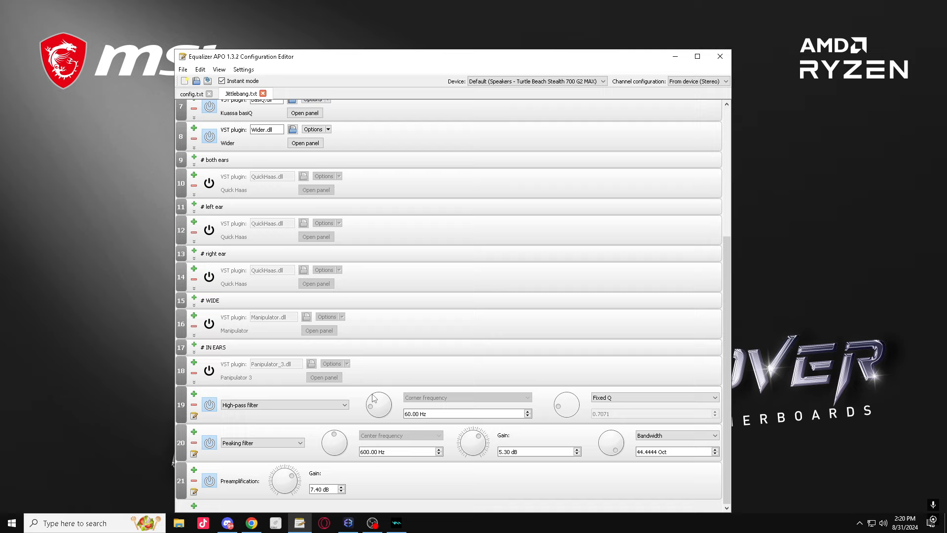
{"action": "mouse_move", "coordinate": [297, 207]}
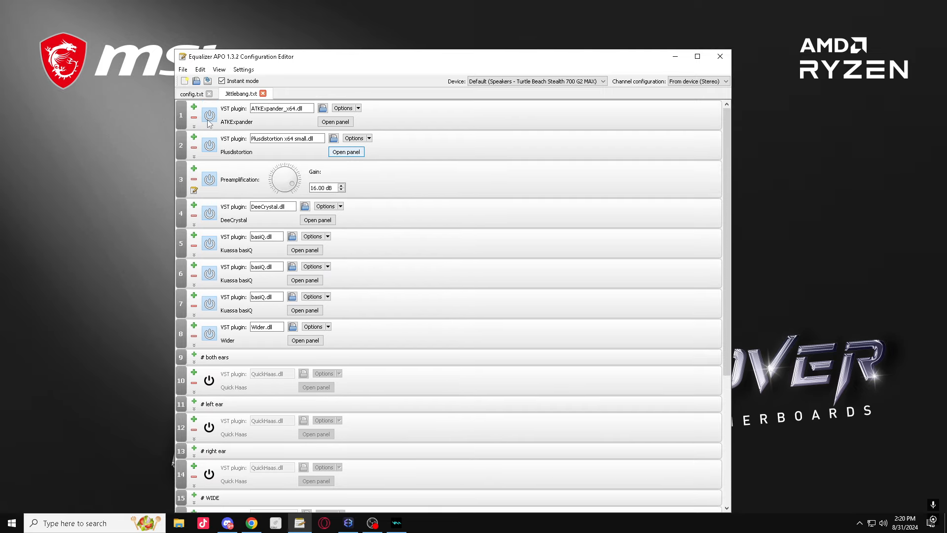
{"action": "mouse_move", "coordinate": [209, 116]}
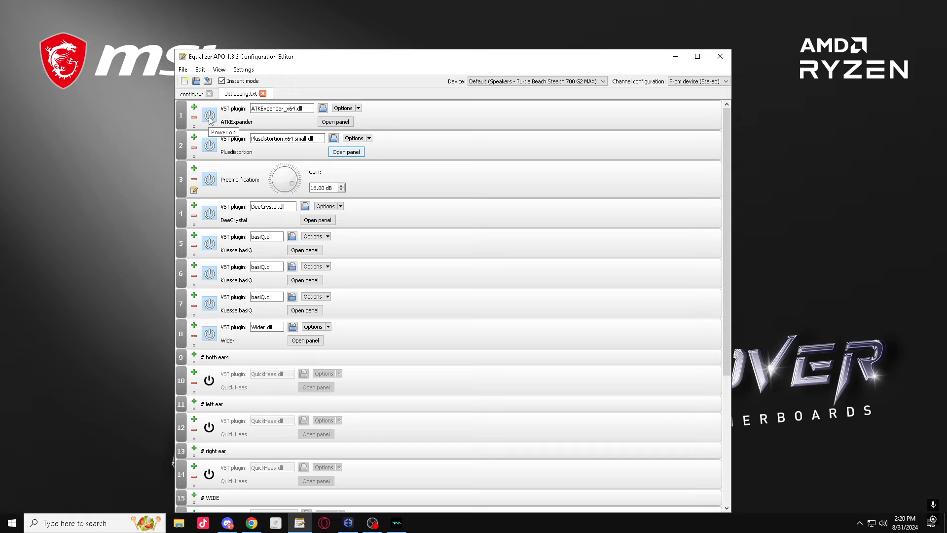
Disable the ATKExpander plugin and re-enable Panipulator 3 under IN EARS
{"action": "left_click", "coordinate": [210, 115]}
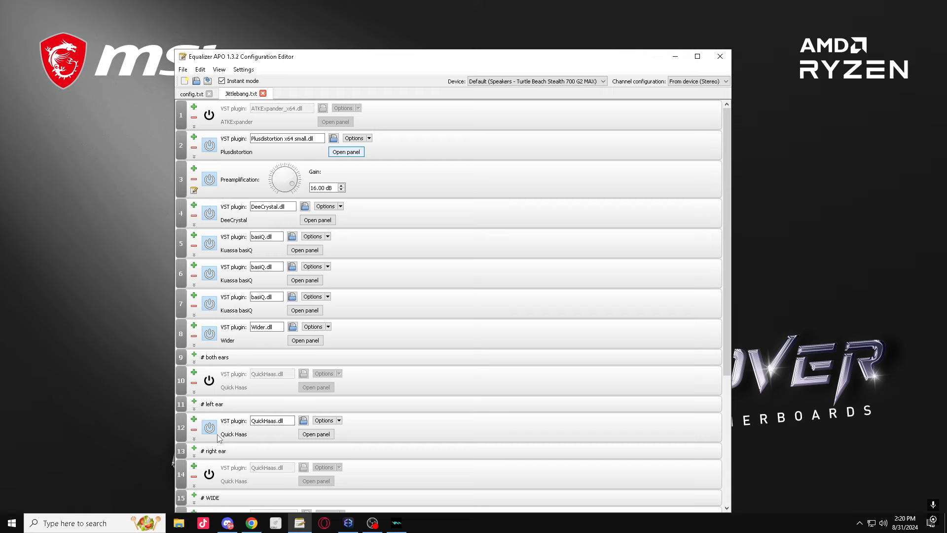
{"action": "scroll", "scroll_direction": "down", "scroll_amount": 3}
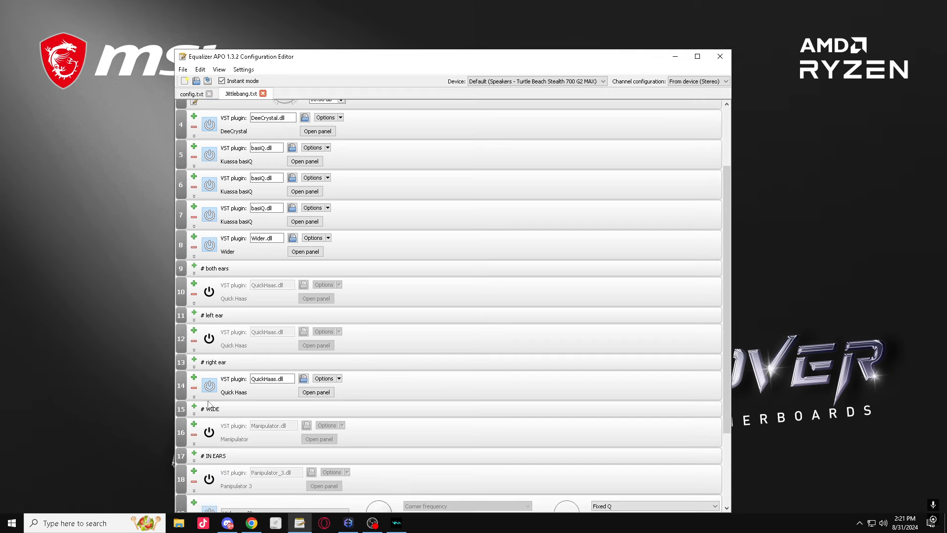
{"action": "scroll", "scroll_direction": "down", "scroll_amount": 3}
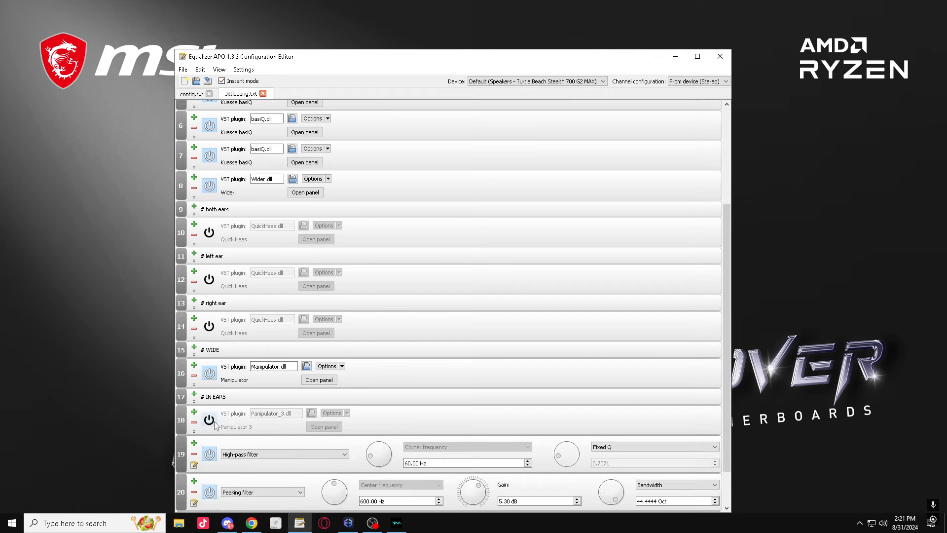
{"action": "left_click", "coordinate": [209, 419]}
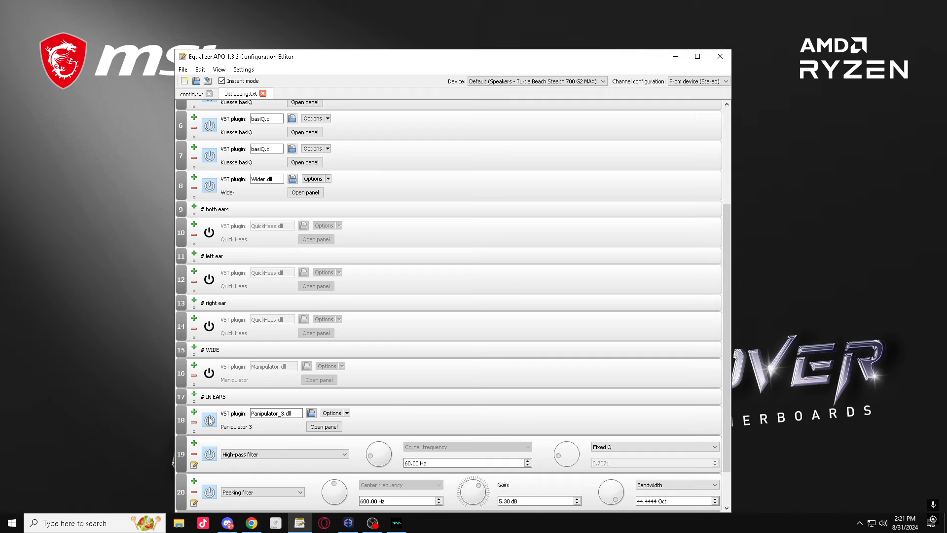